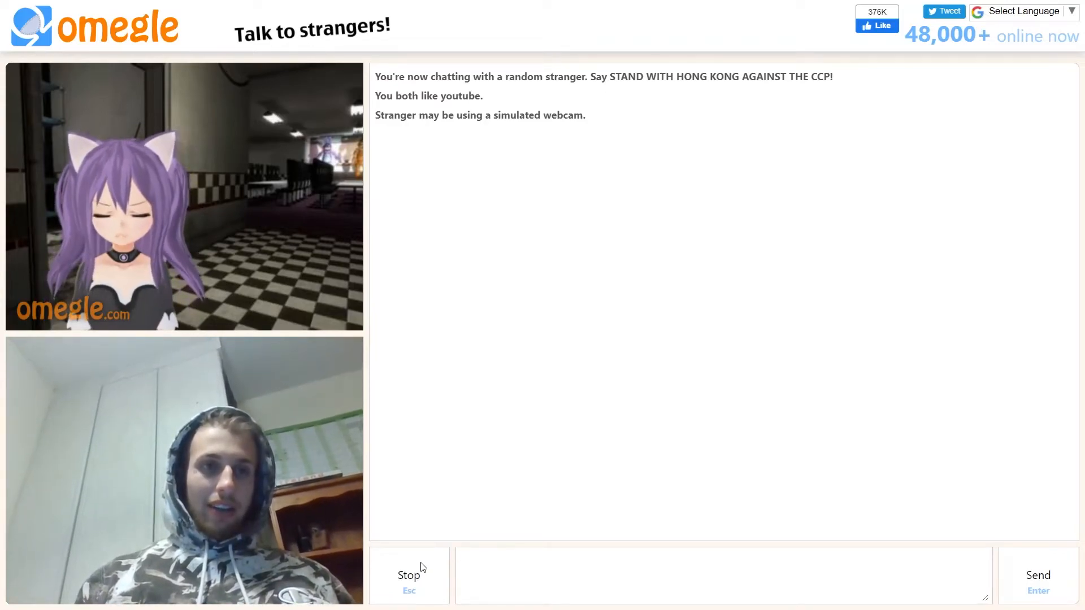
mouse_move(508, 367)
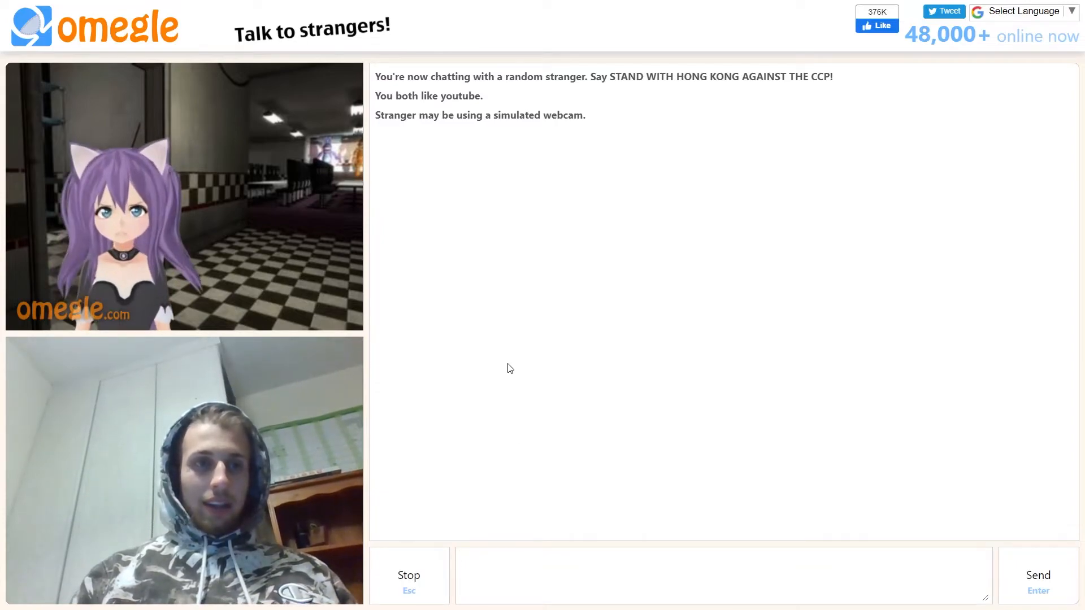